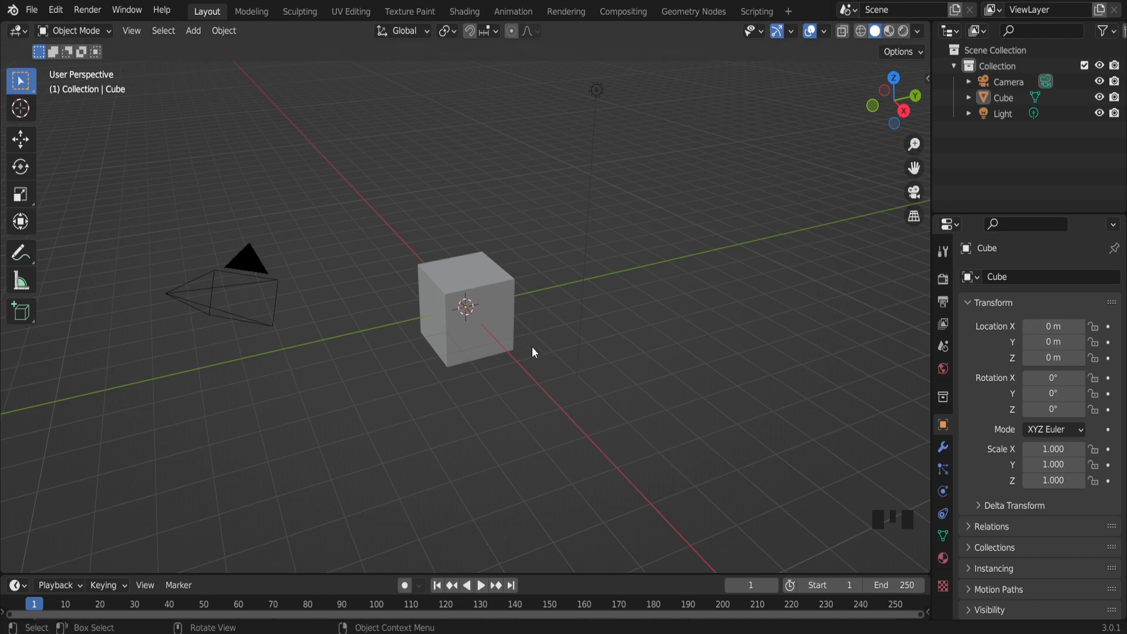
Step: Zoom in and orbit the viewport to get a closer angled look at the default cube
scroll("up", 3)
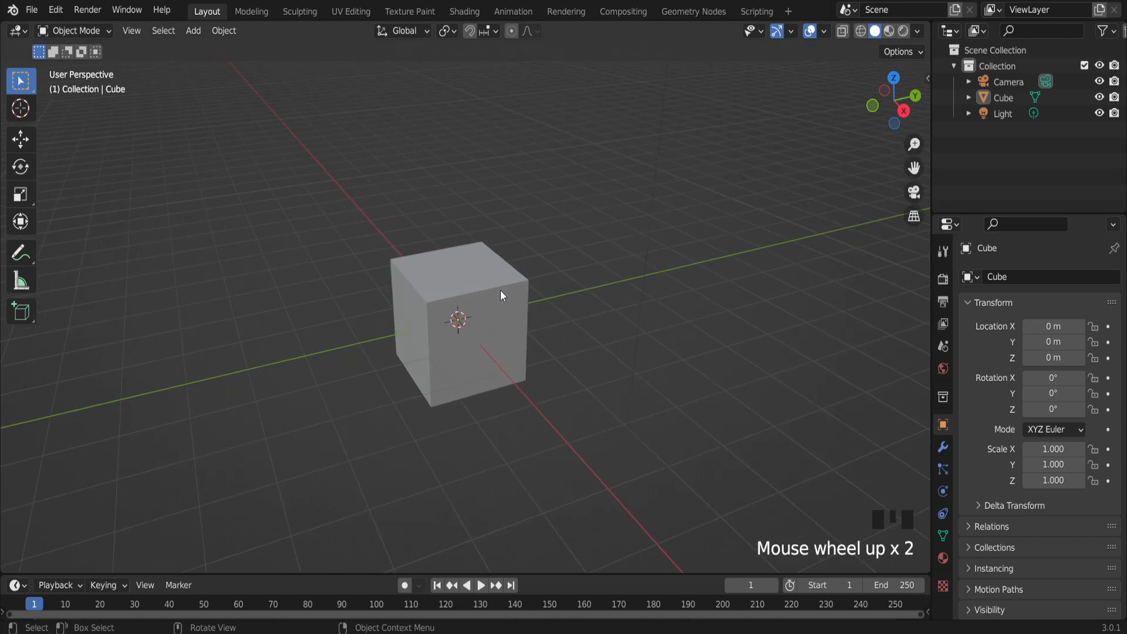
scroll("up", 3)
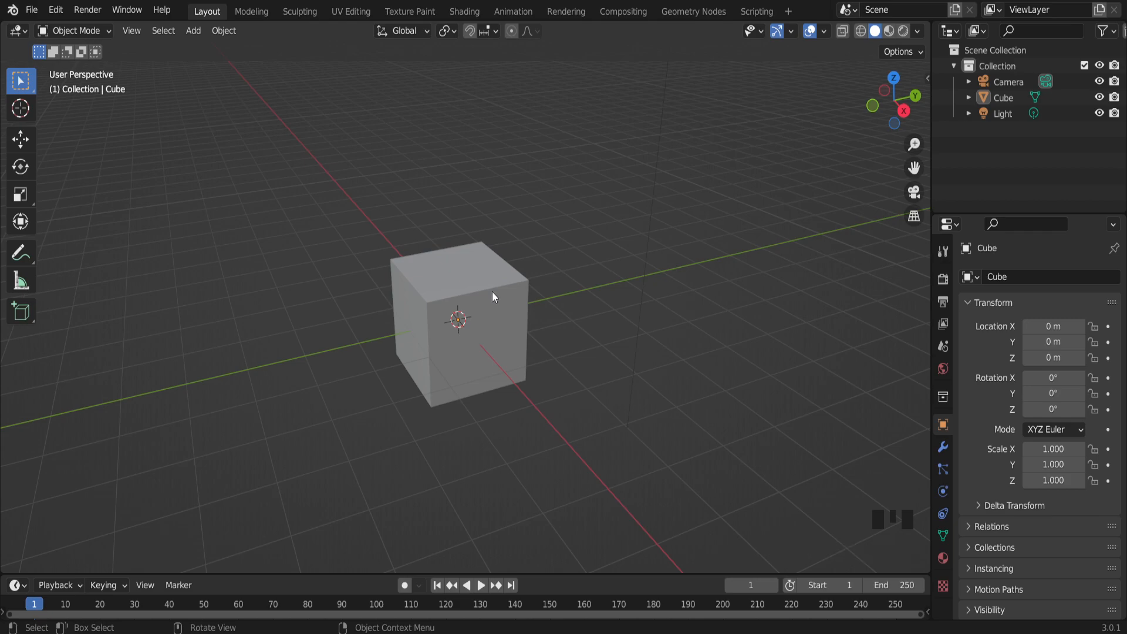
left_click_drag(492, 297, 447, 289)
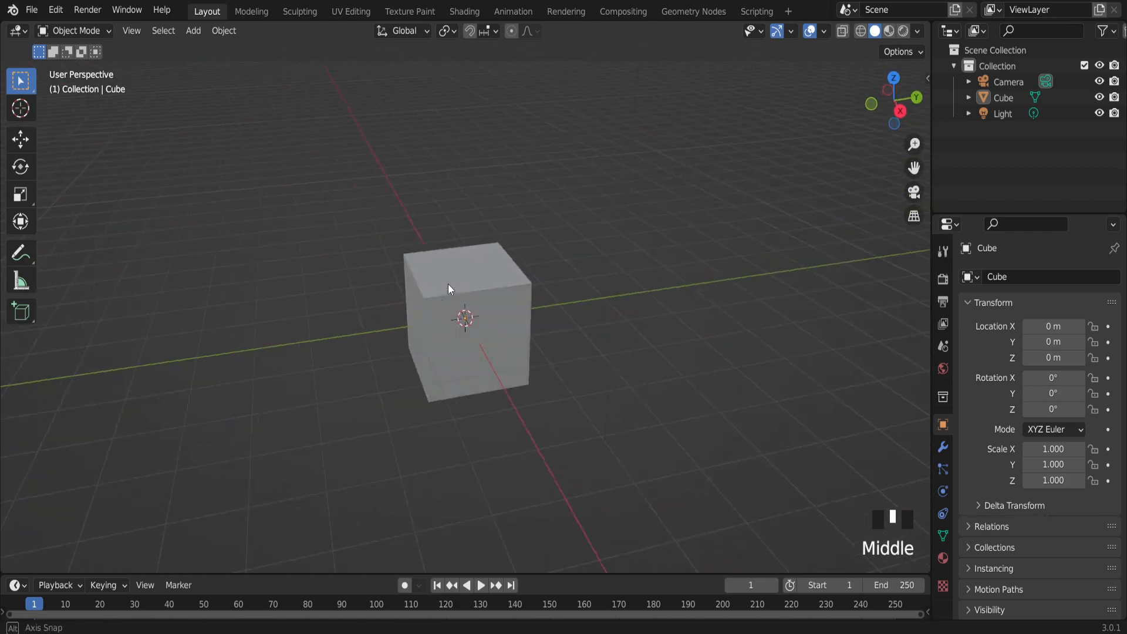
left_click_drag(450, 288, 514, 292)
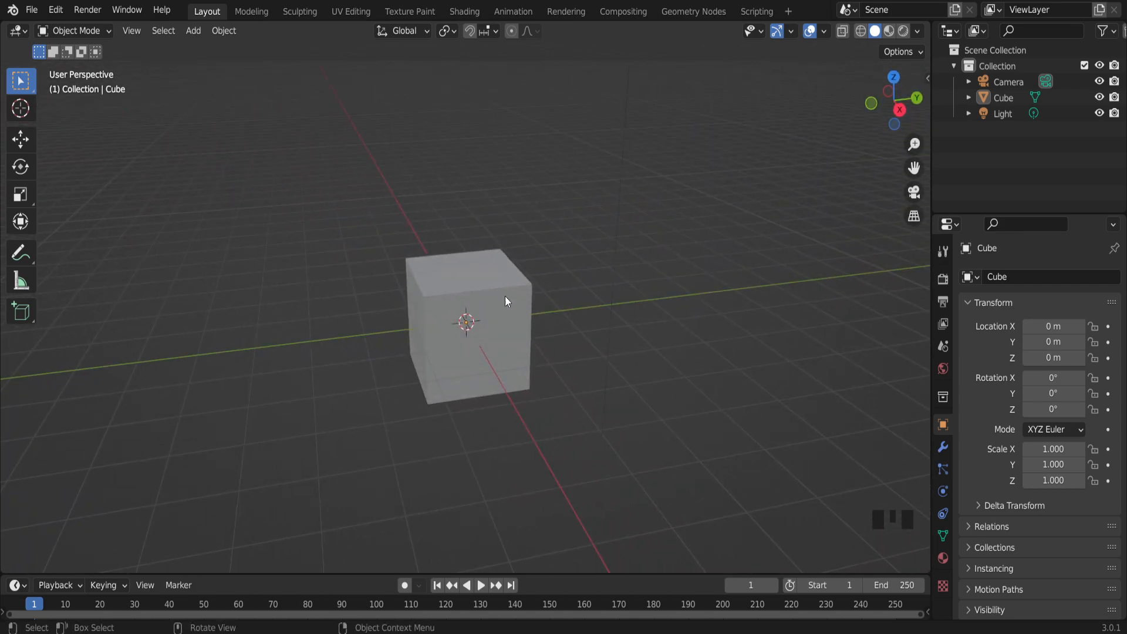
scroll("up", 3)
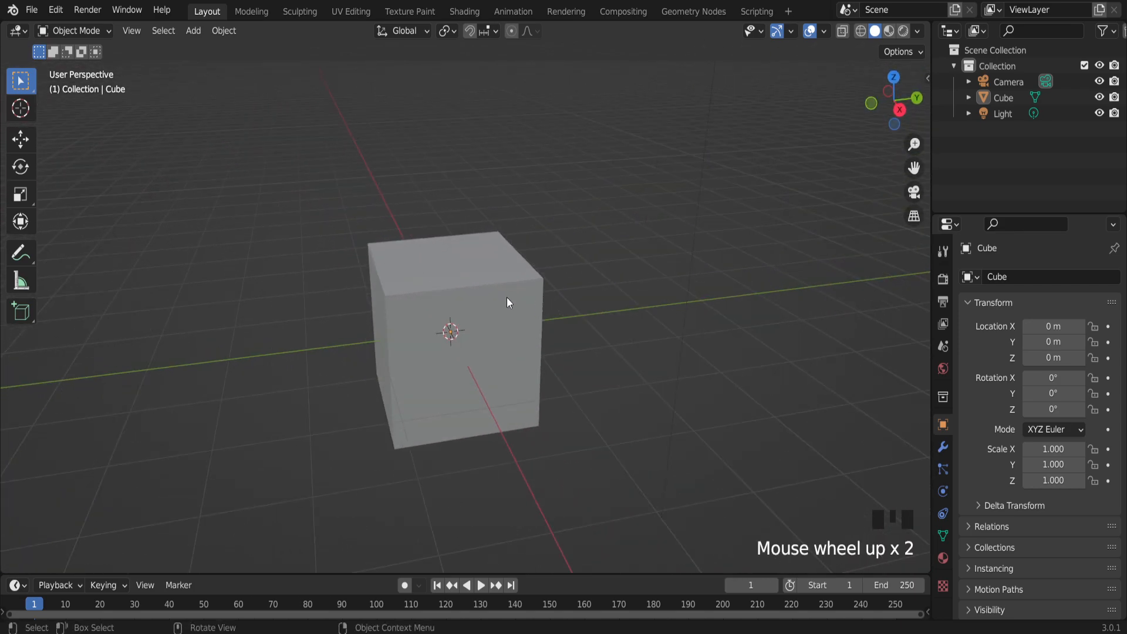
scroll("up", 3)
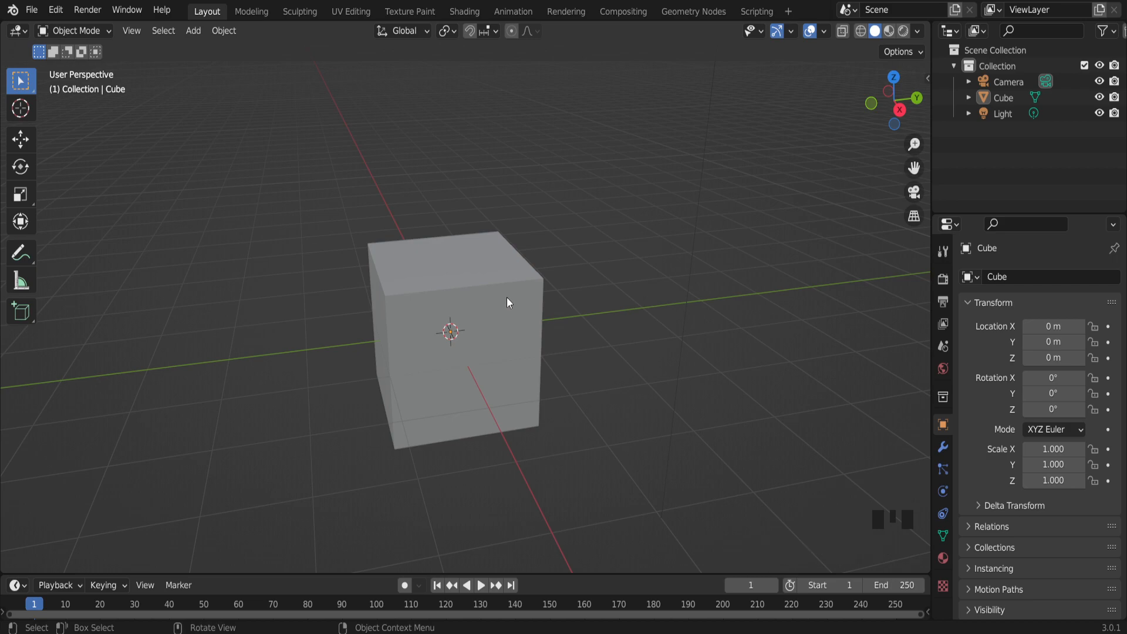
mouse_move(540, 330)
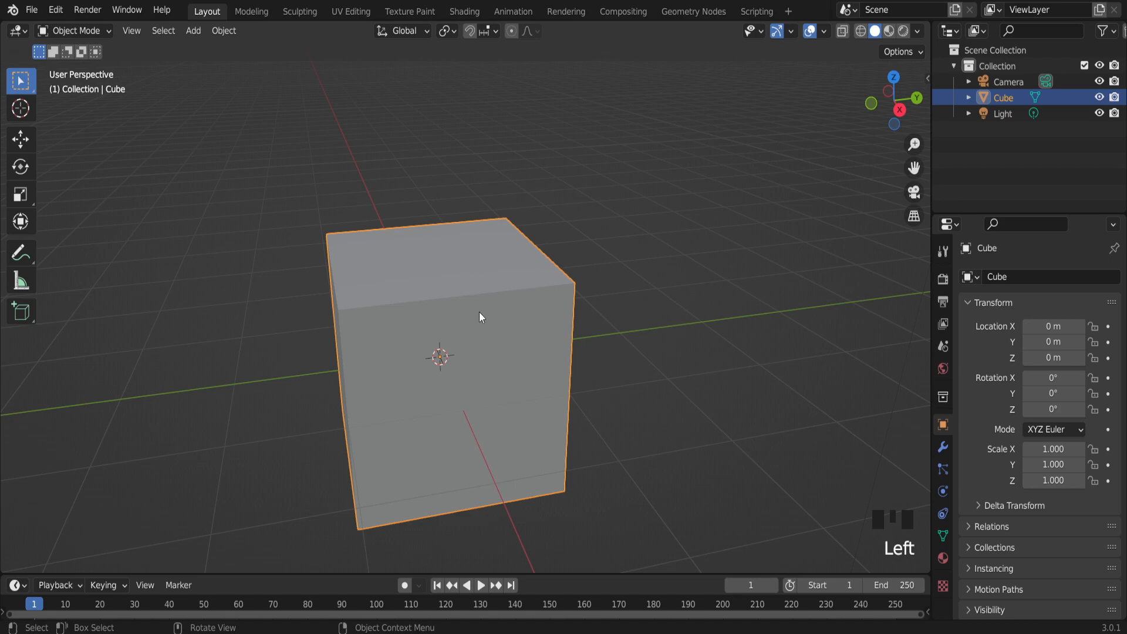
left_click(74, 30)
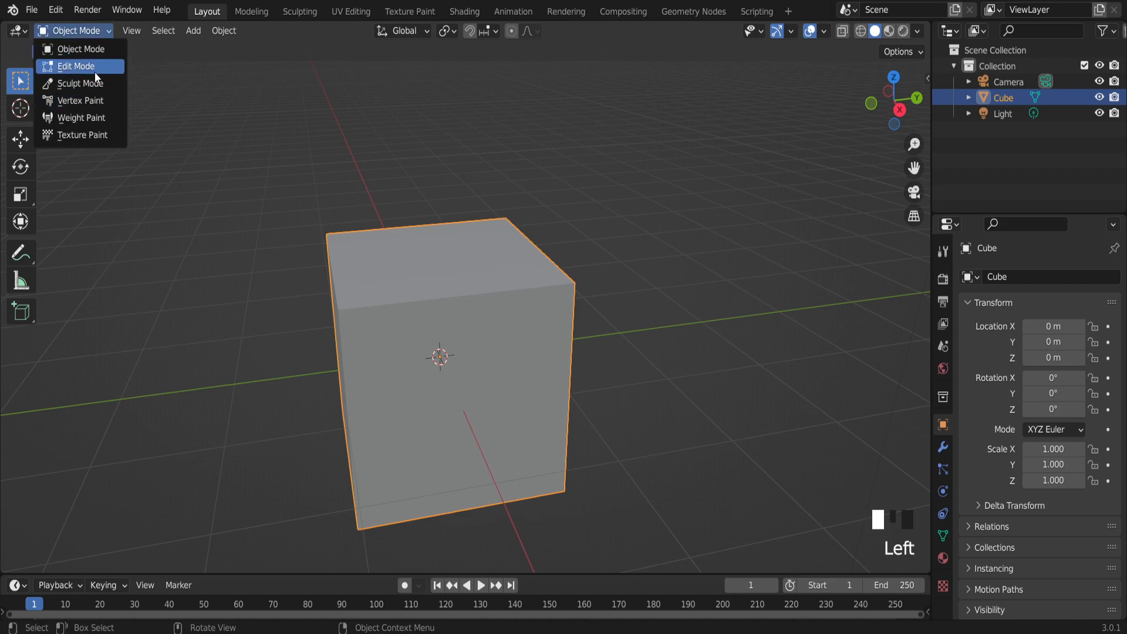
left_click(75, 66)
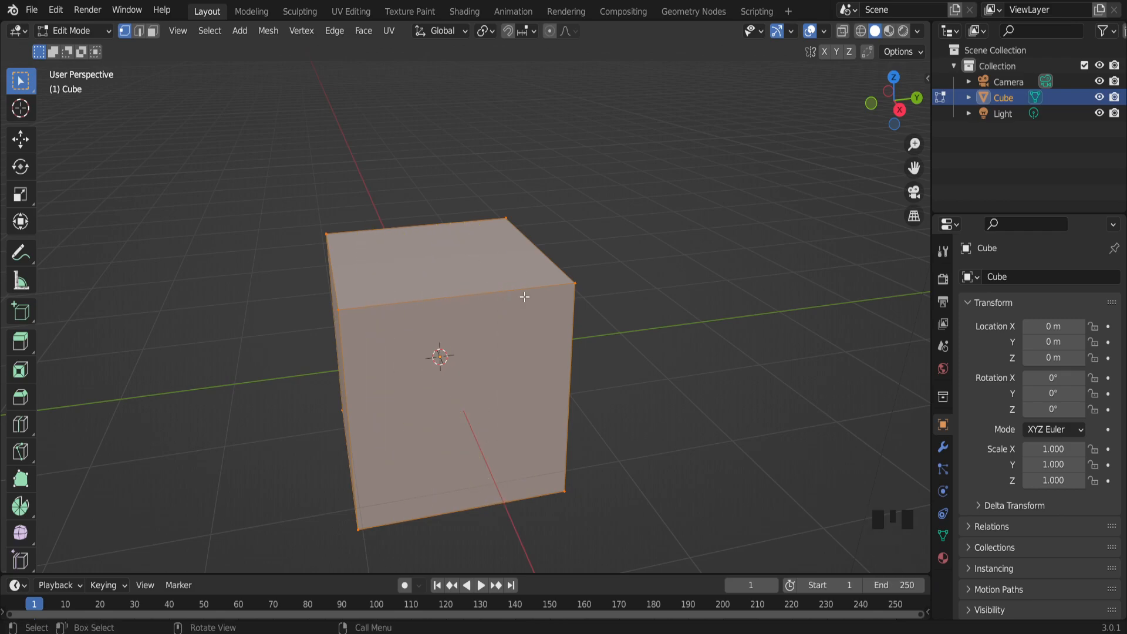
key("Tab")
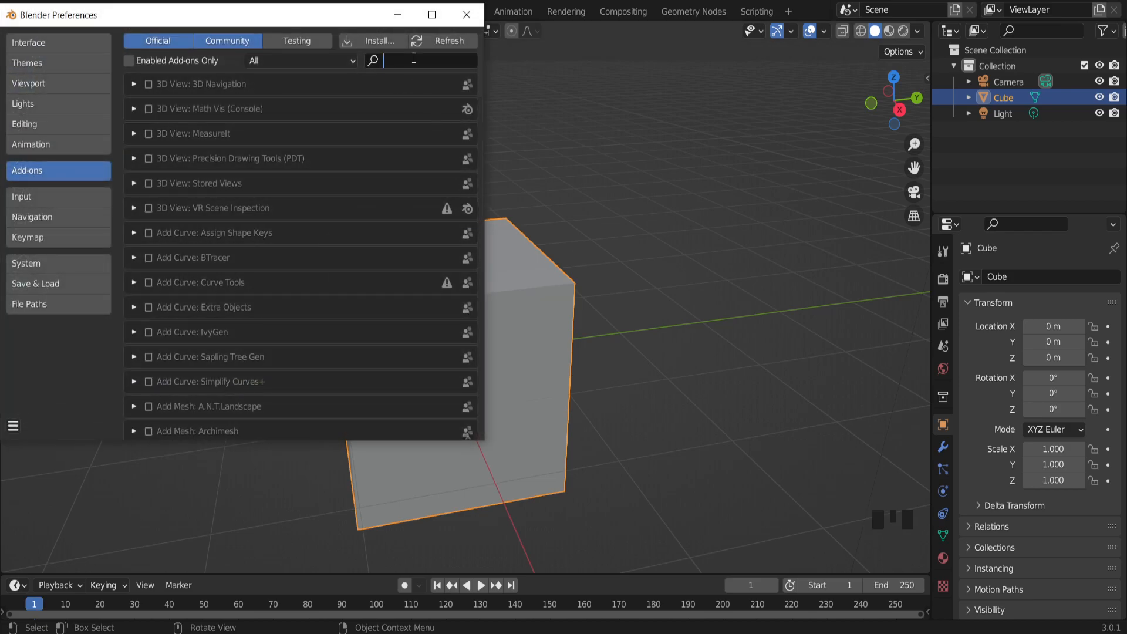
Step: Search the add-ons for 'car', enable Object: Carver and close Preferences
type("carver")
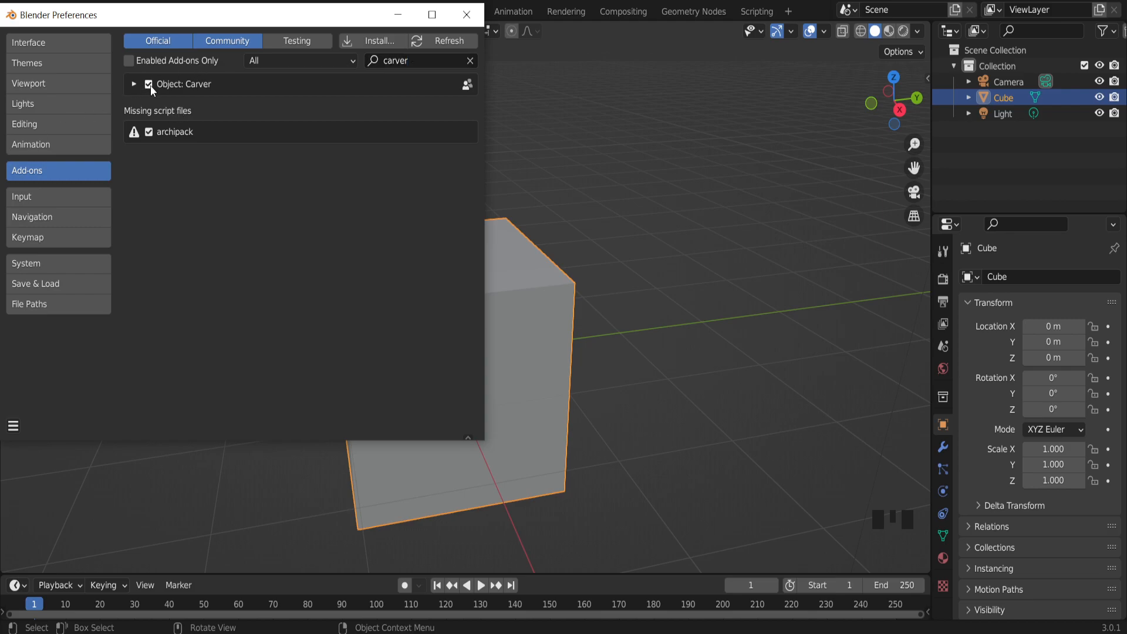
left_click(466, 14)
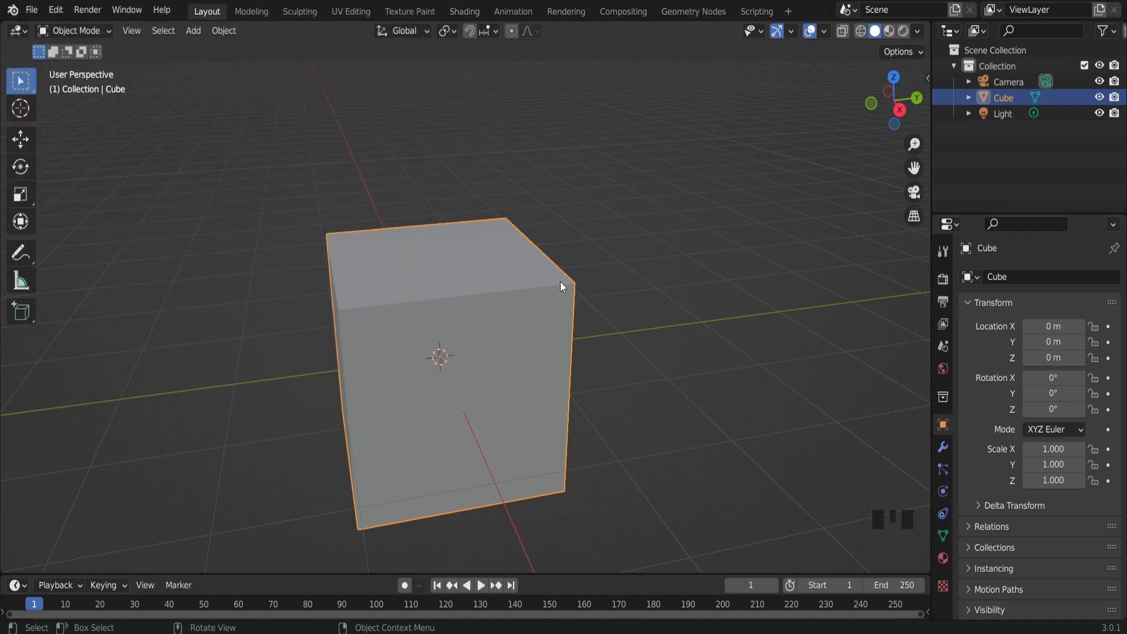
Step: Adjust the view of the cube and launch Carver with Ctrl+Shift+X in Difference rectangle mode
left_click_drag(561, 288, 515, 297)
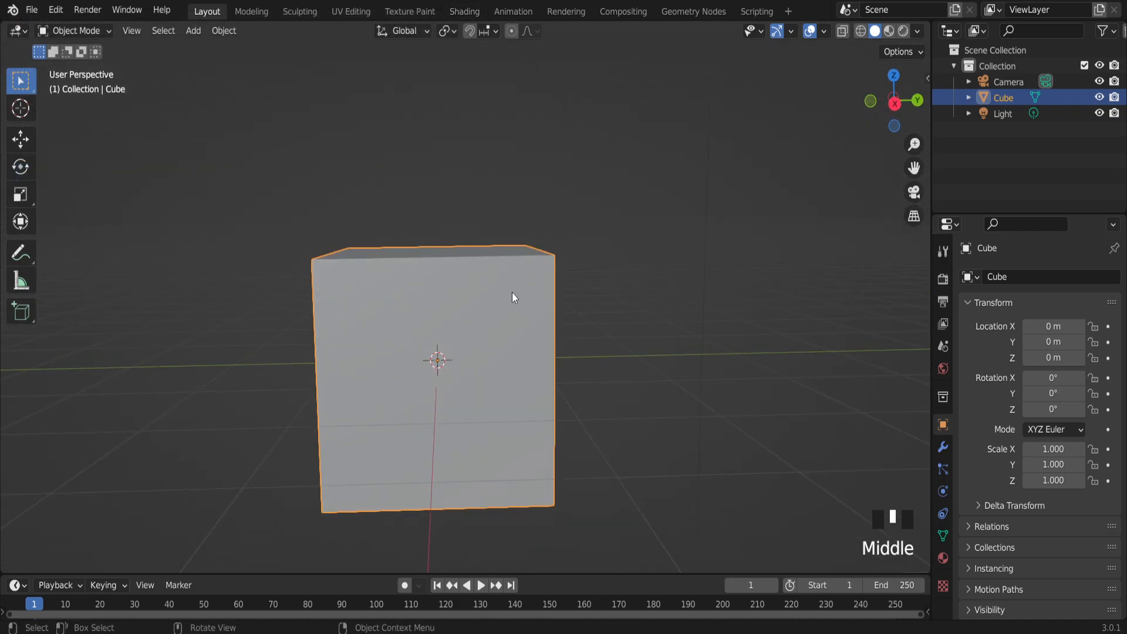
scroll("down", 3)
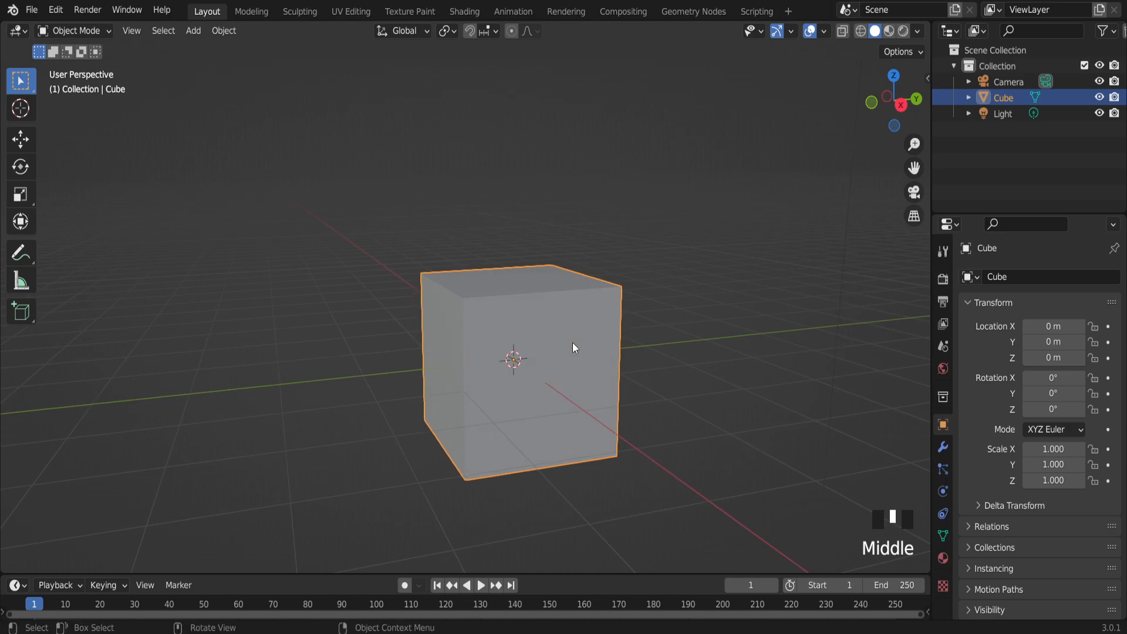
key("shift+ctrl+x")
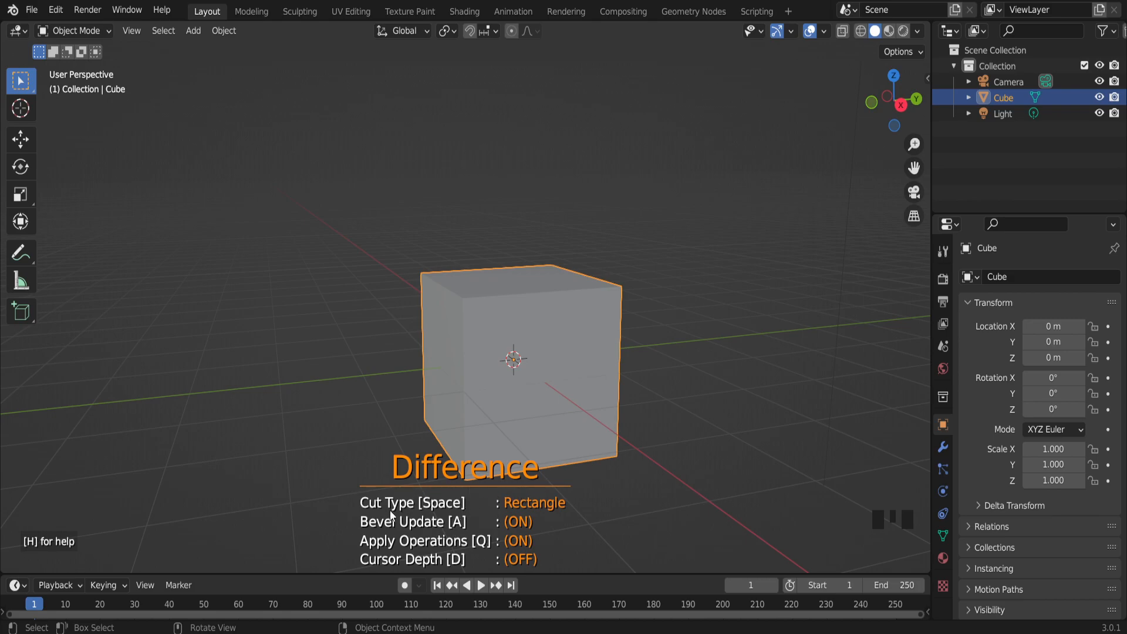
mouse_move(549, 519)
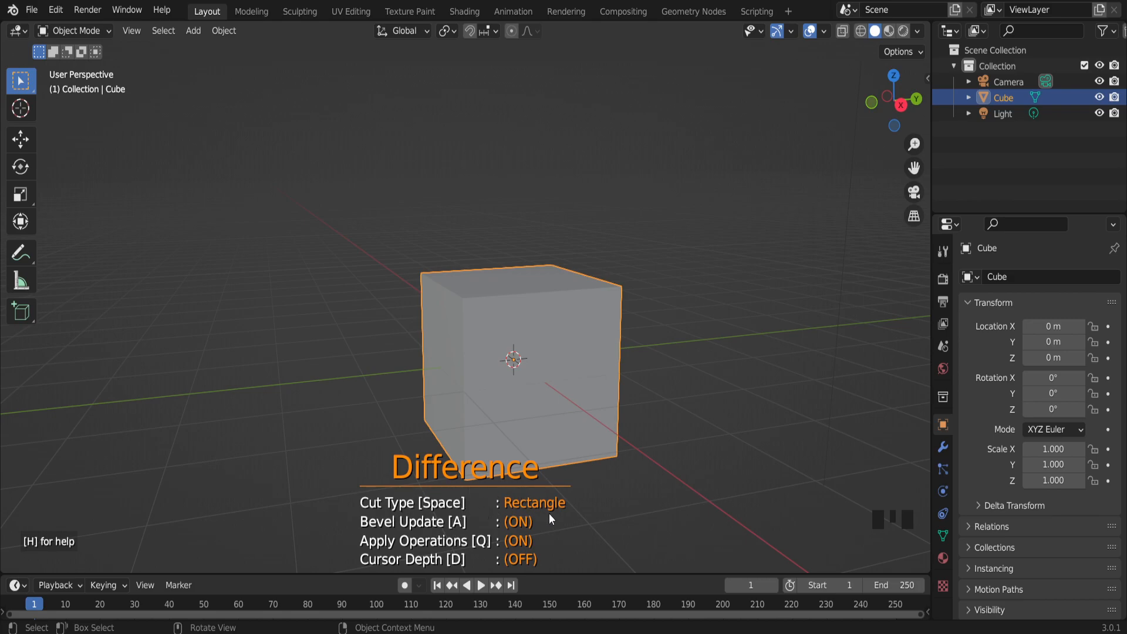
mouse_move(649, 379)
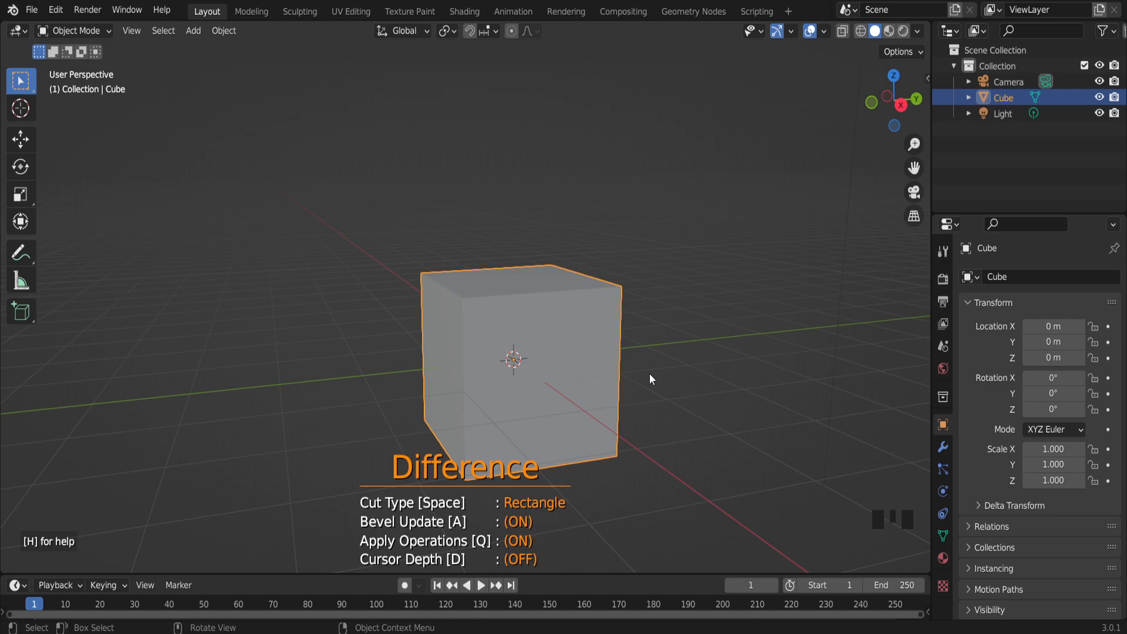
mouse_move(632, 244)
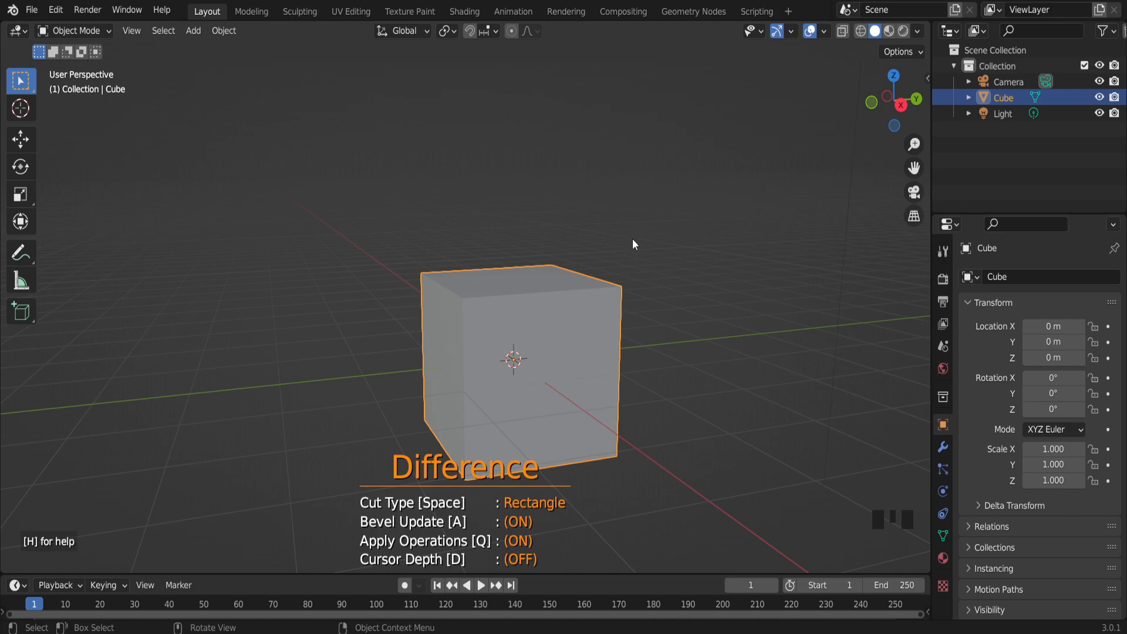
mouse_move(636, 276)
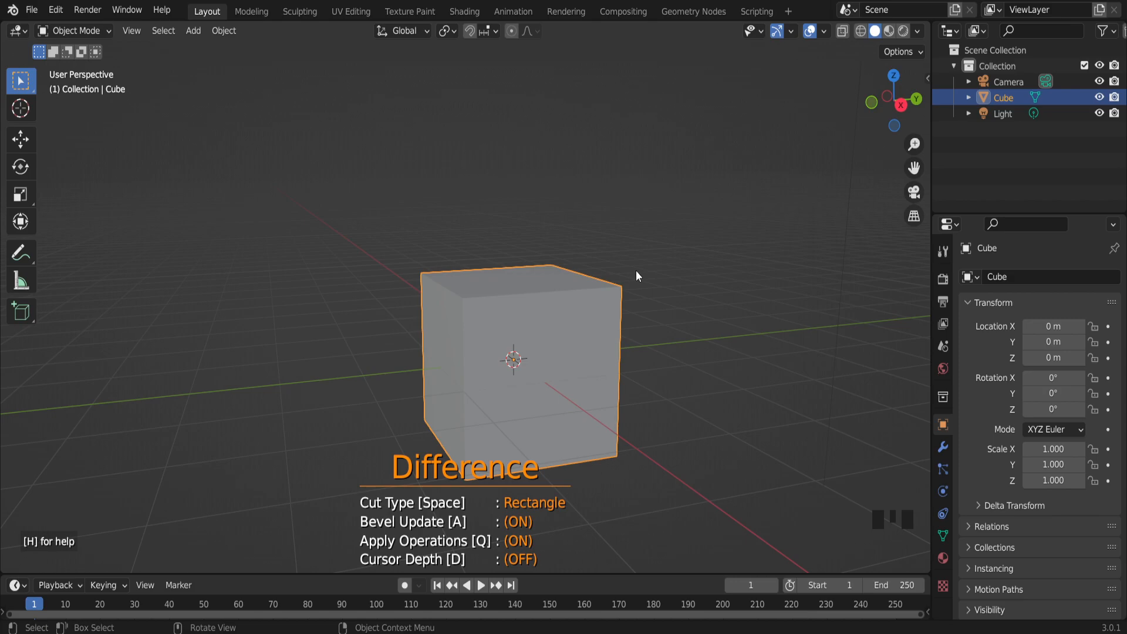
mouse_move(617, 285)
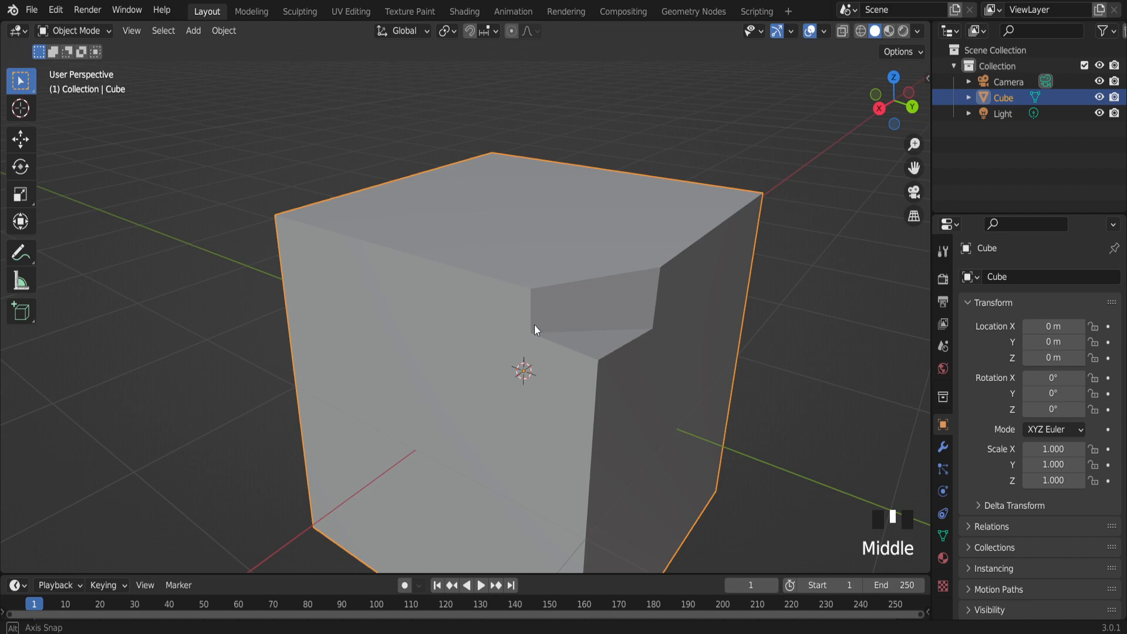
scroll("down", 3)
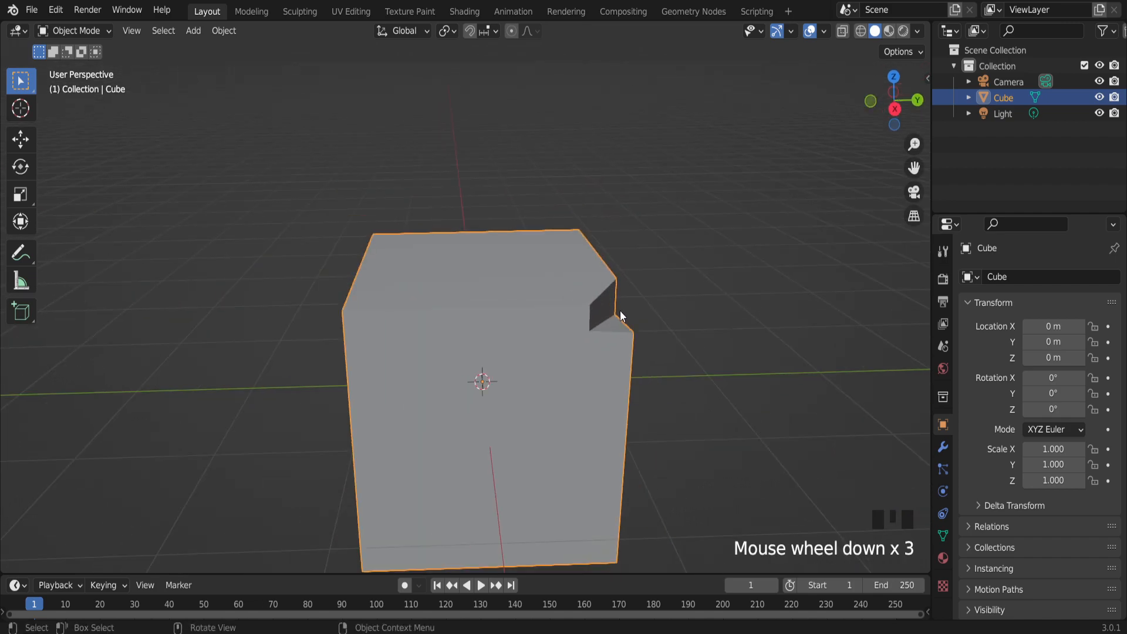
scroll("down", 3)
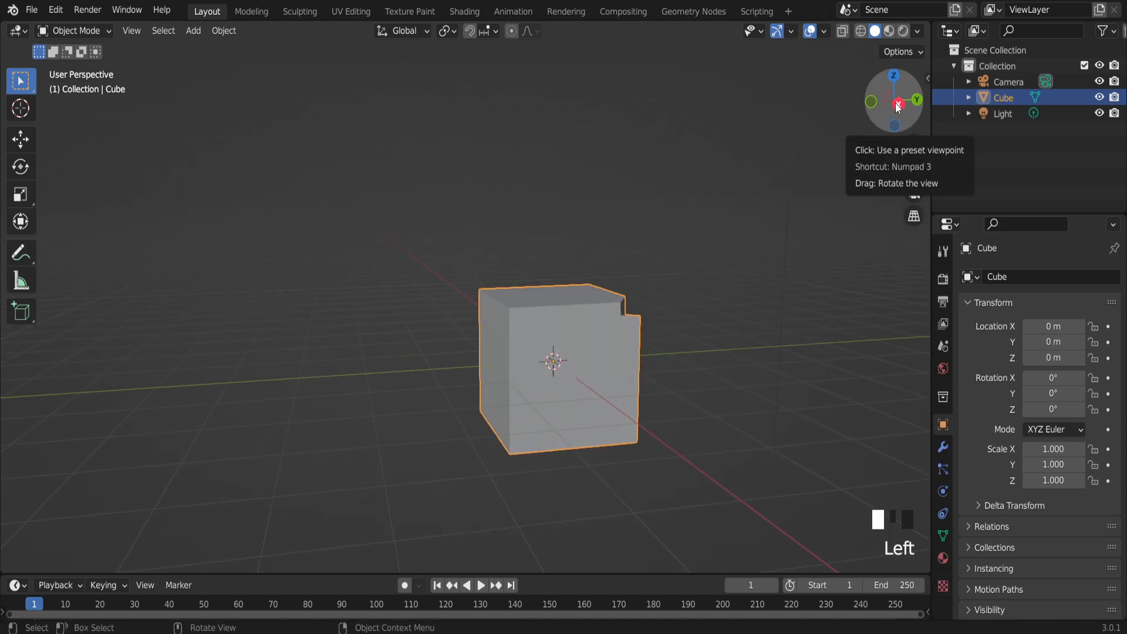
scroll("up", 3)
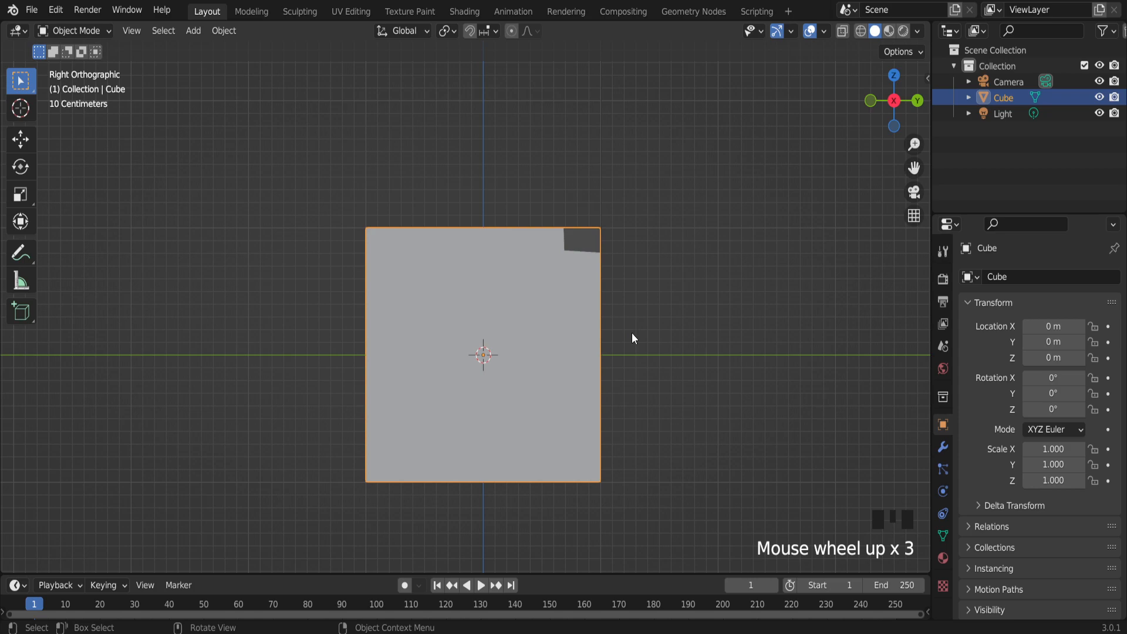
mouse_move(690, 373)
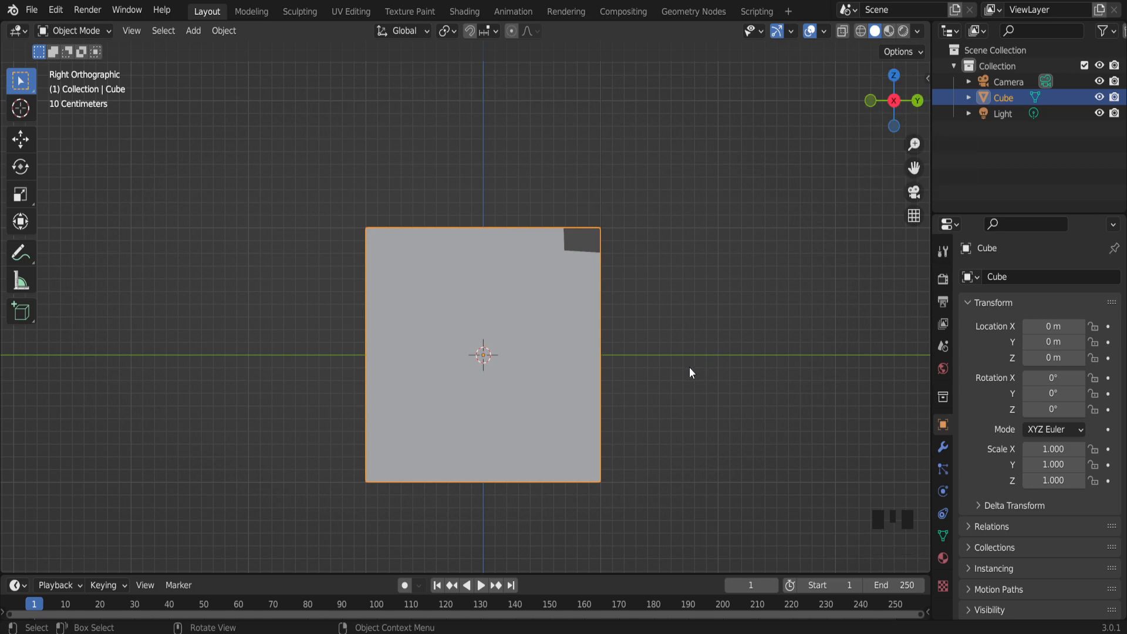
mouse_move(143, 31)
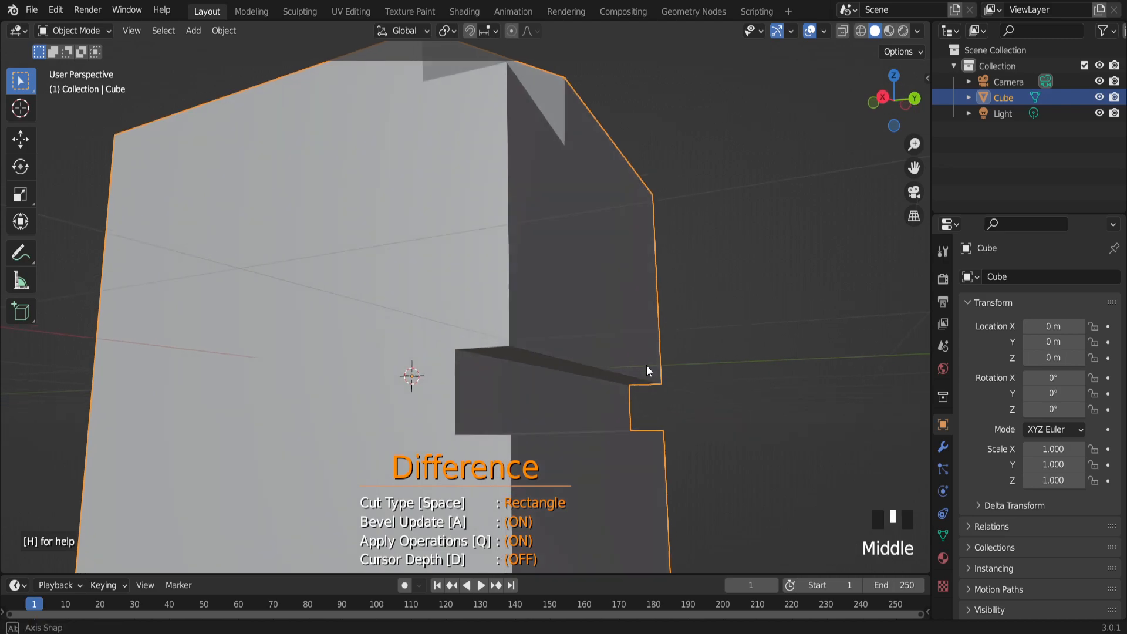
Step: Zoom out slightly after cutting the second rectangular notch into the cube's side edge
scroll("down", 3)
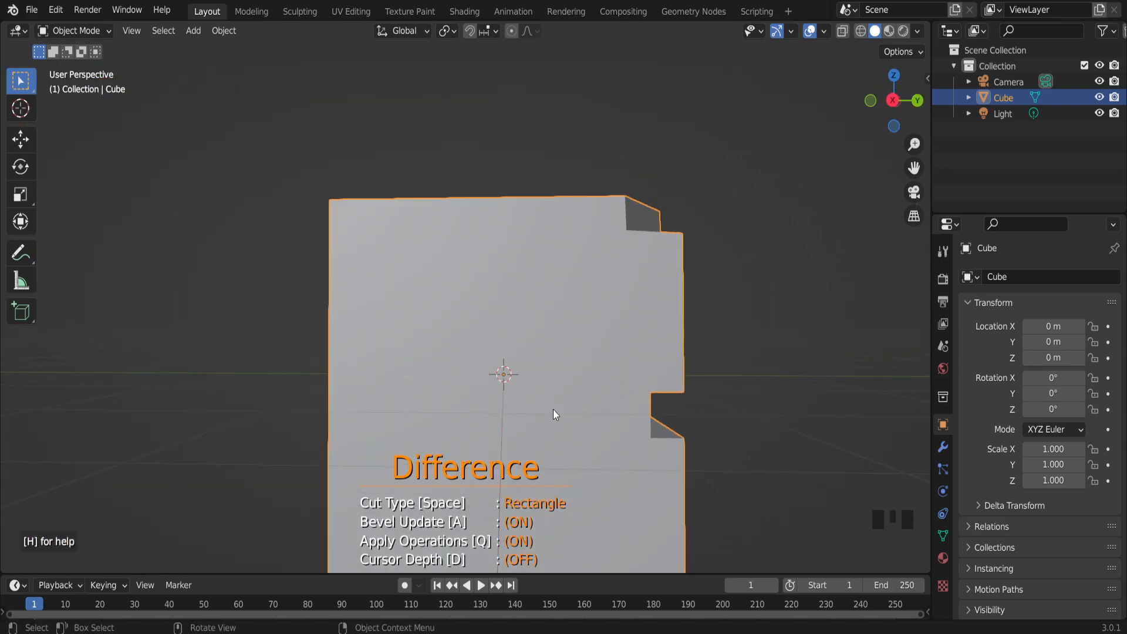
Step: Switch Carver's cut type to Line for slicing off the cube's top-left corner
key("space")
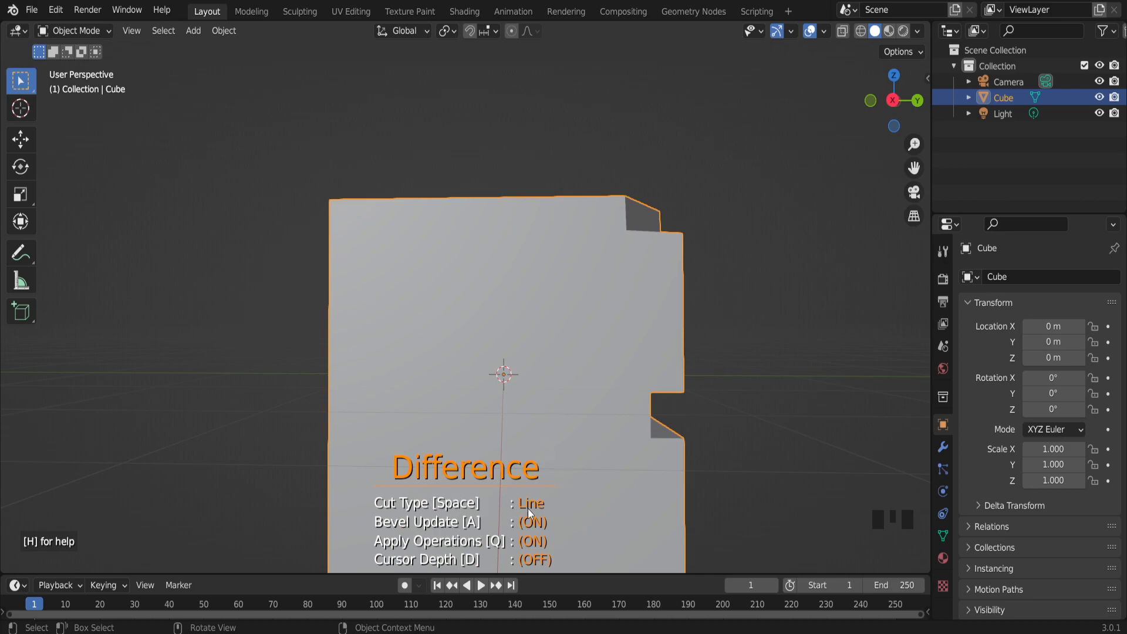
mouse_move(504, 510)
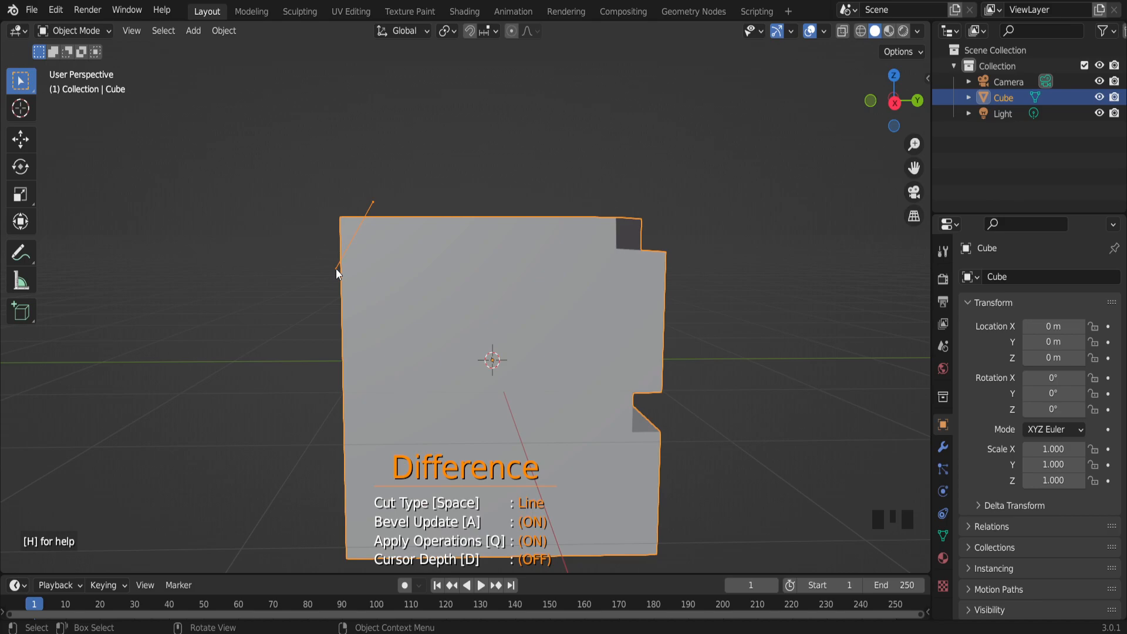
mouse_move(325, 272)
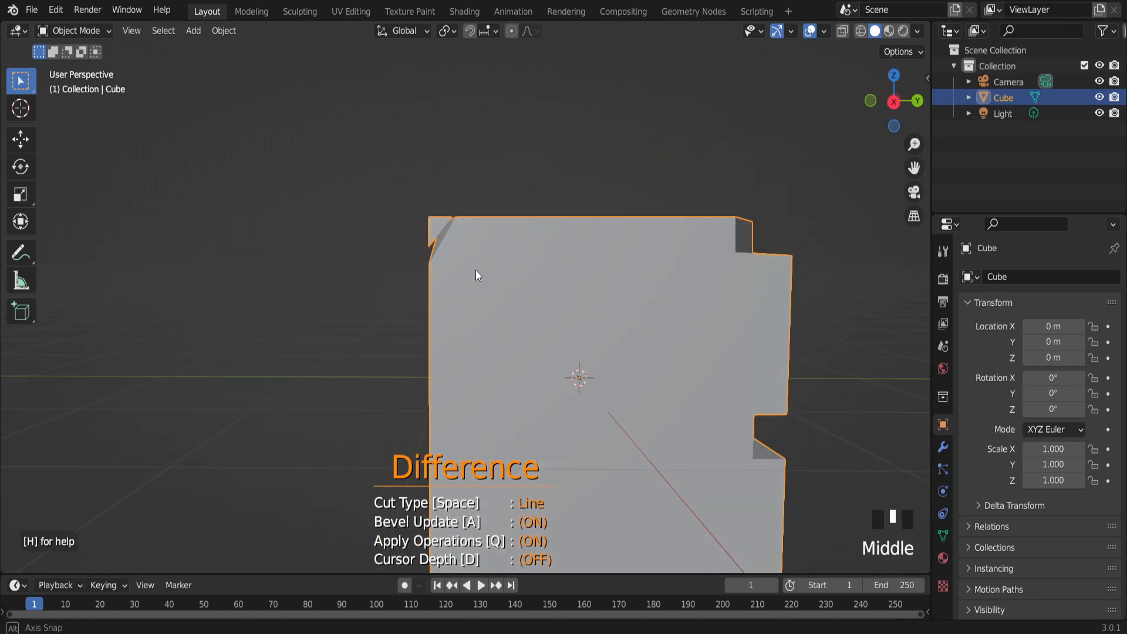
scroll("down", 3)
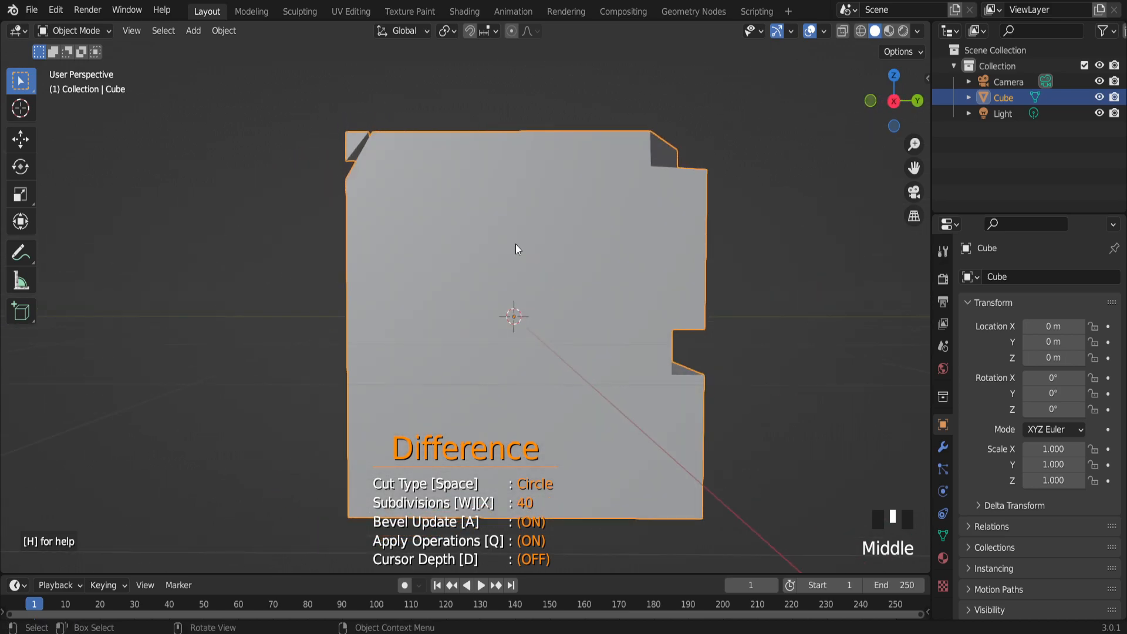
mouse_move(543, 259)
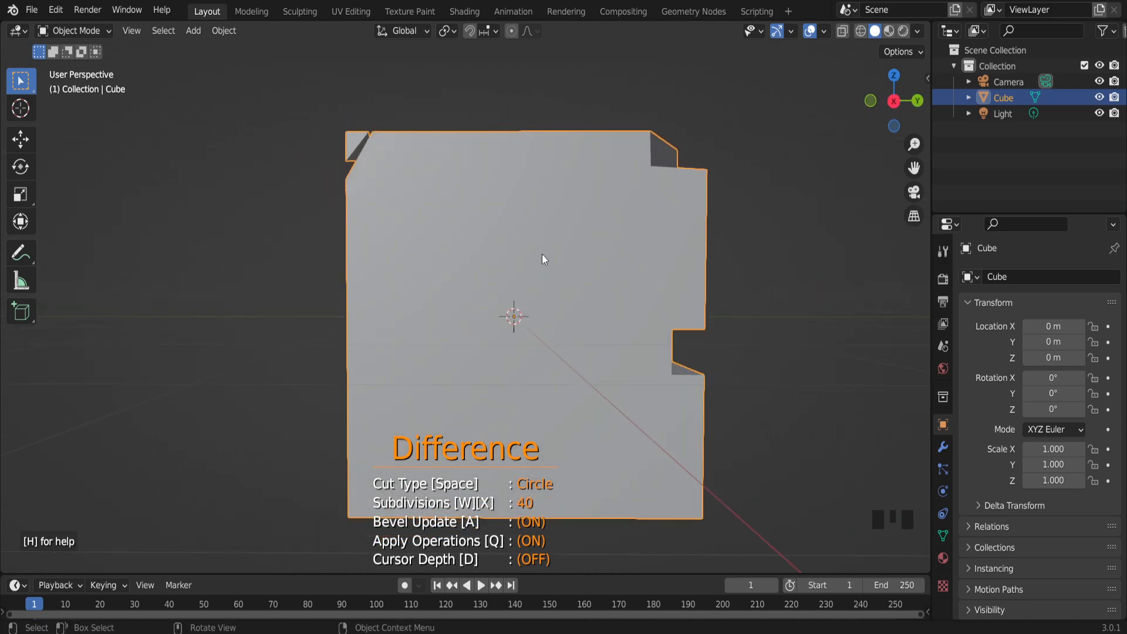
Step: Cut a round hole near the cube's top with a circle drag and orbit around to inspect it
left_click_drag(543, 258, 572, 262)
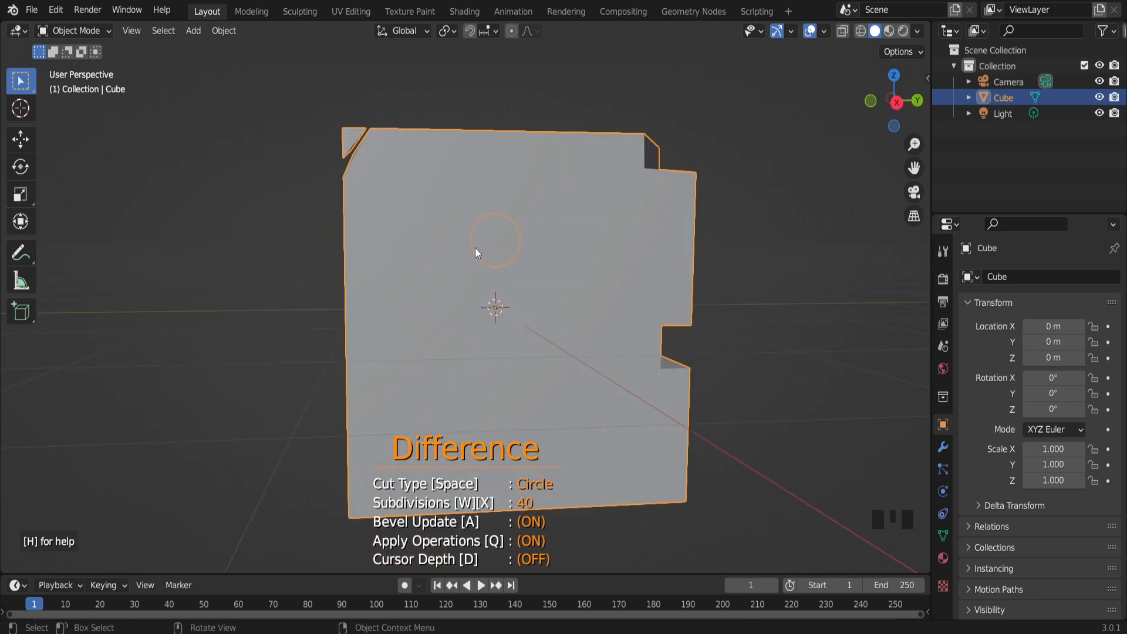
mouse_move(511, 250)
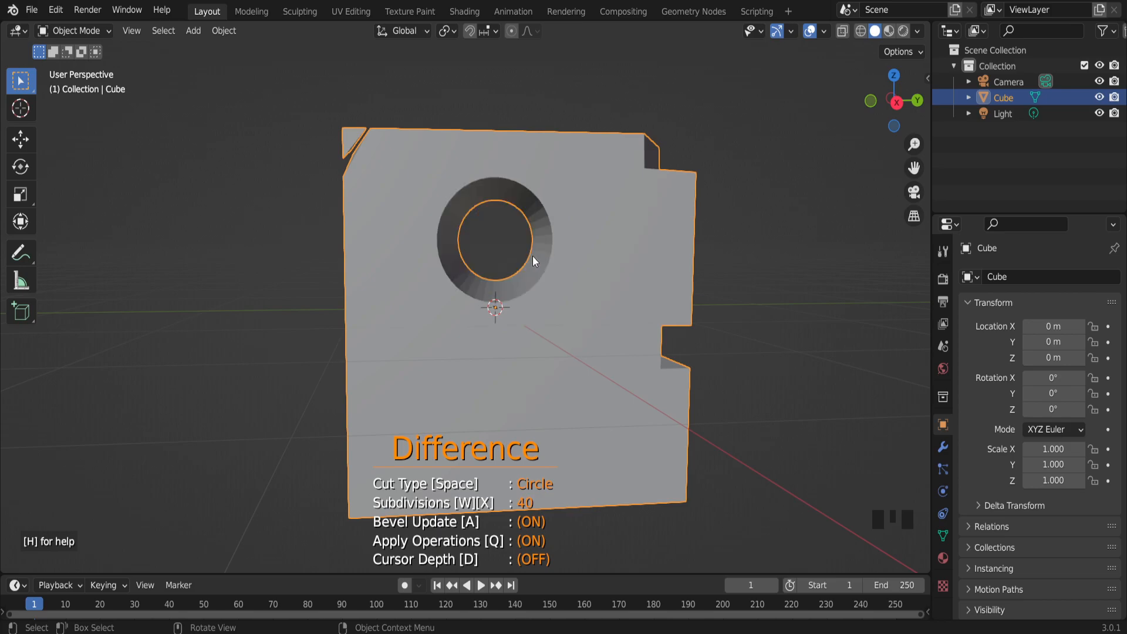
mouse_move(507, 281)
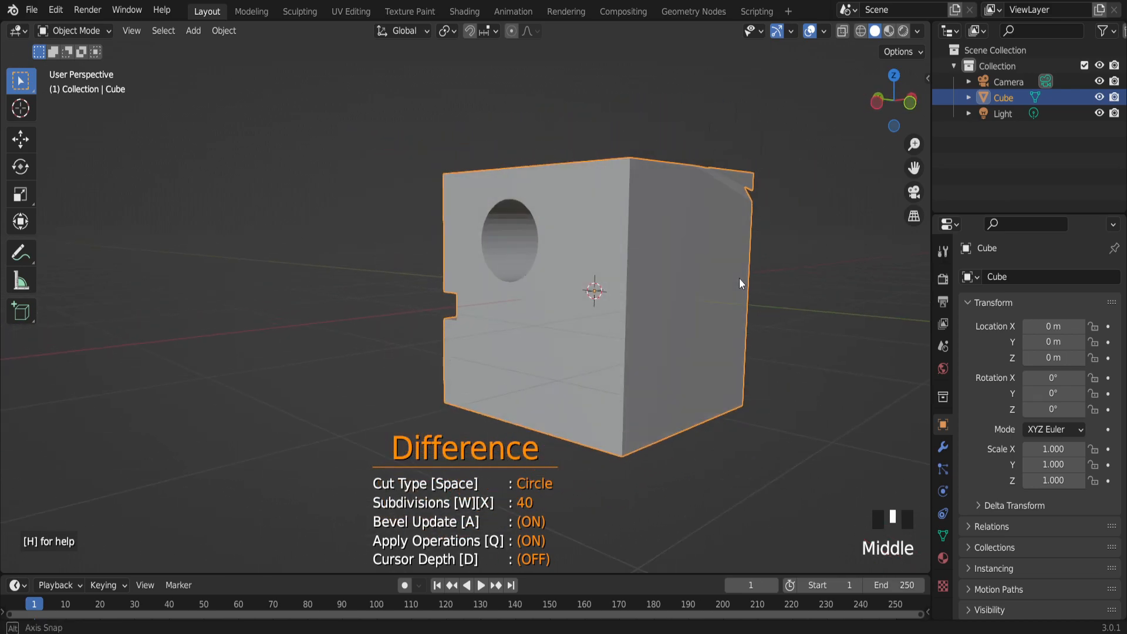
left_click_drag(741, 283, 516, 517)
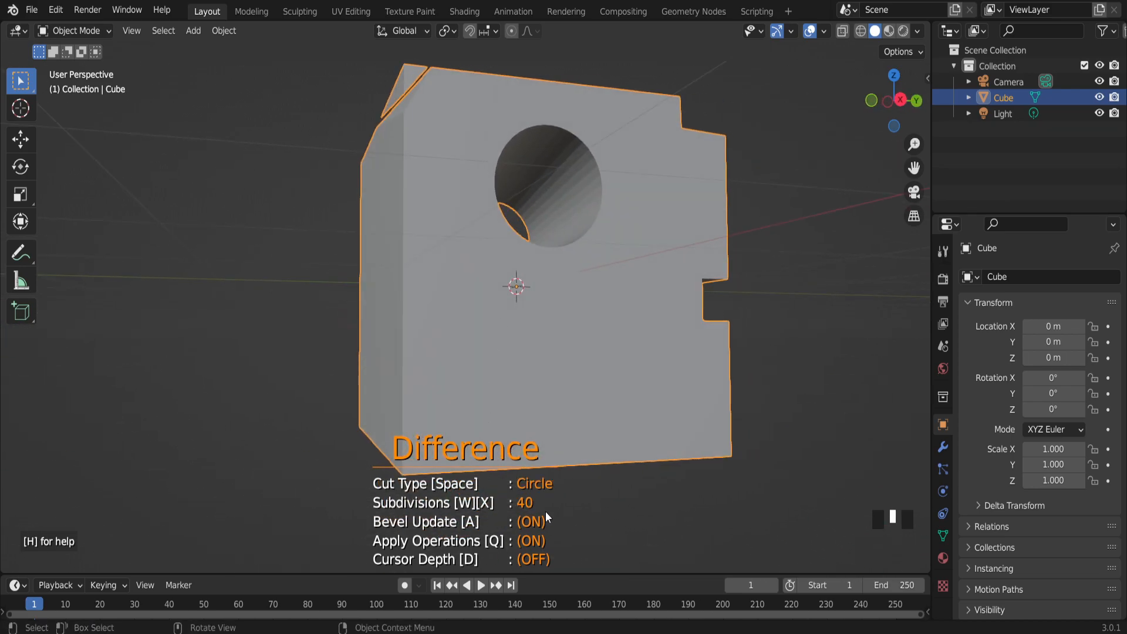
left_click_drag(515, 286, 582, 272)
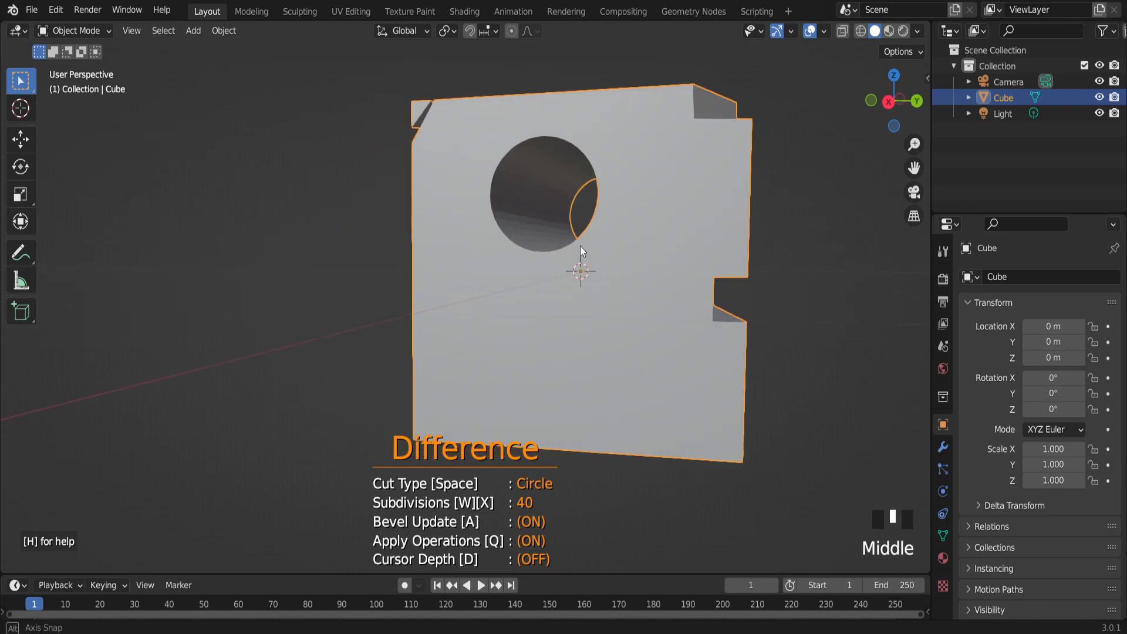
left_click_drag(581, 250, 638, 258)
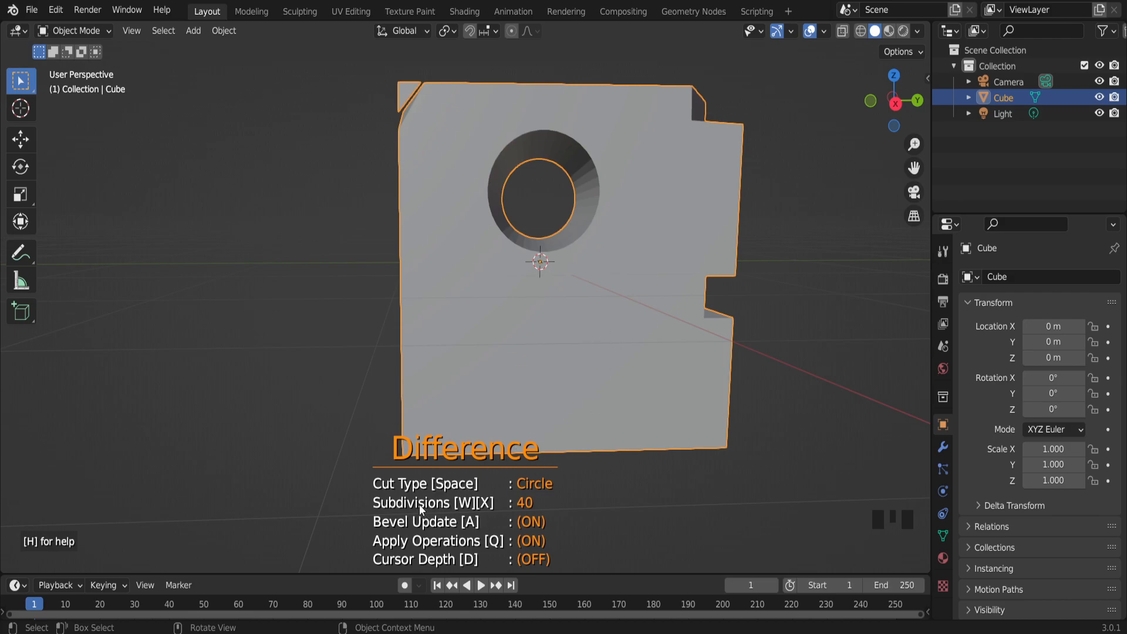
mouse_move(437, 510)
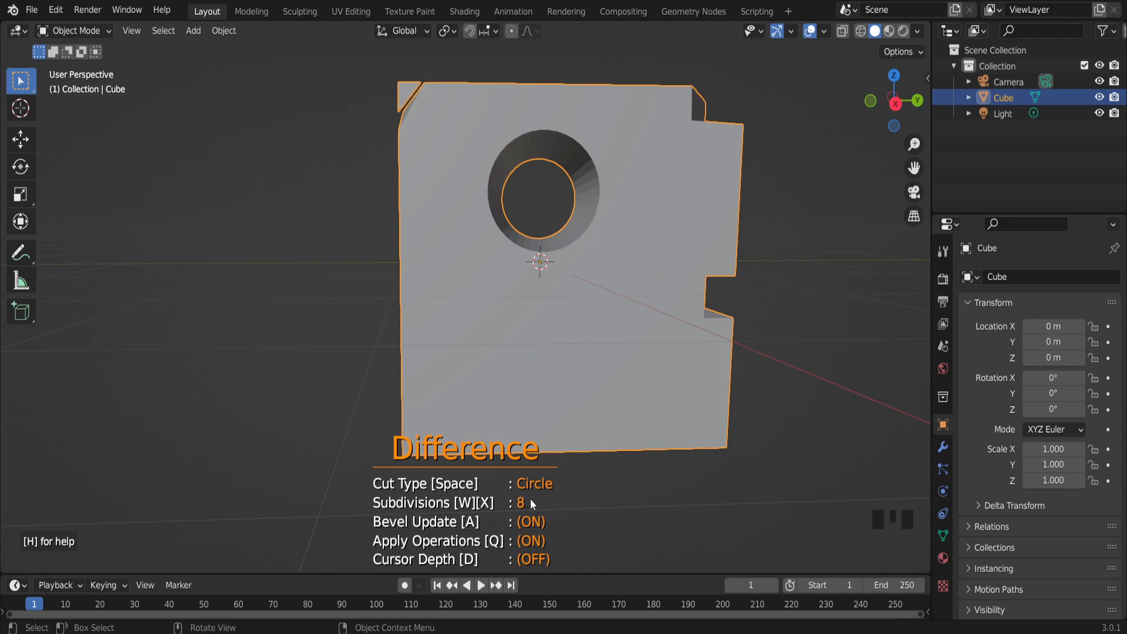
mouse_move(565, 362)
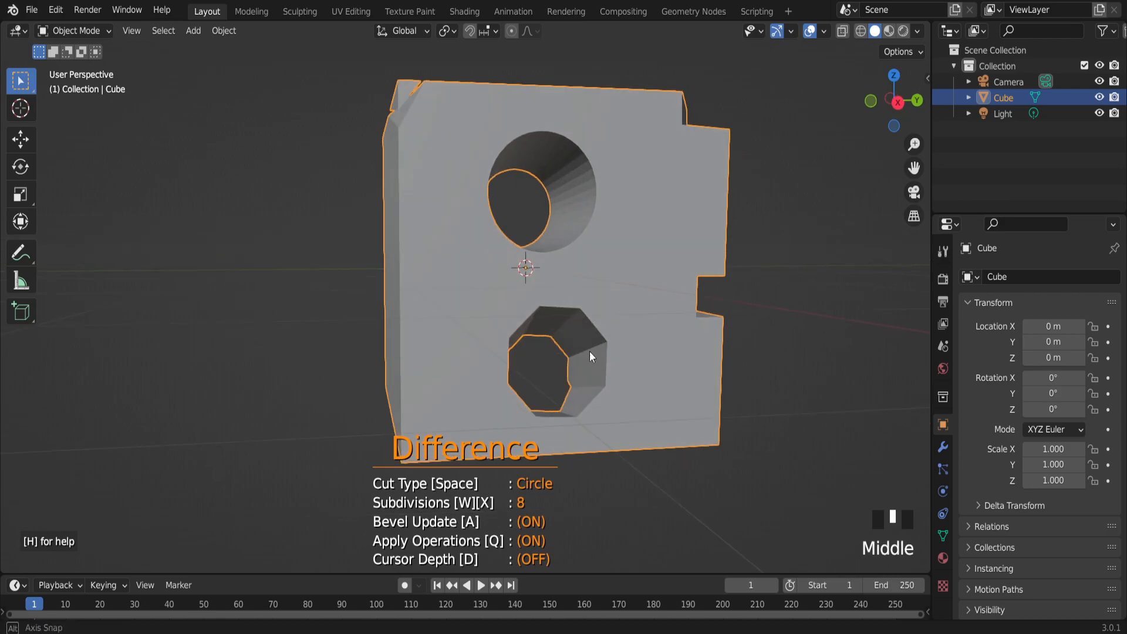
Step: Orbit the model to view the round hole and the eight-sided hole below it together
left_click_drag(590, 357, 450, 359)
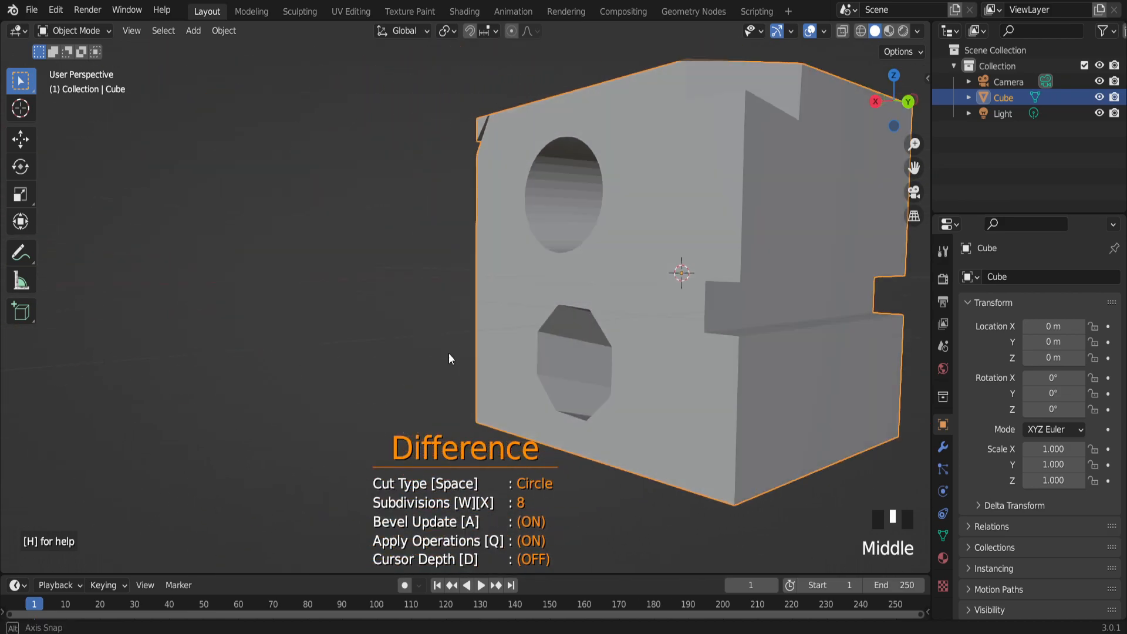